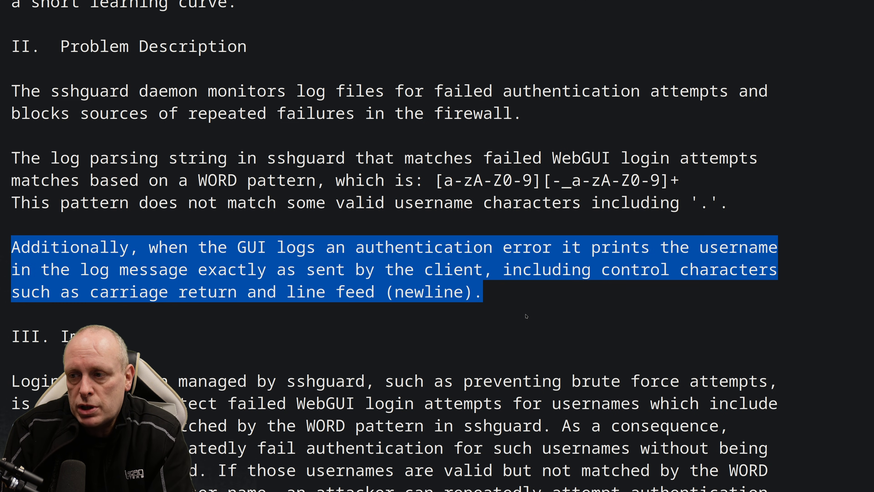
- Scroll through the outbound NAT rule edit page before returning to the Port Restricted Cone NAT notes
scroll("down", 3)
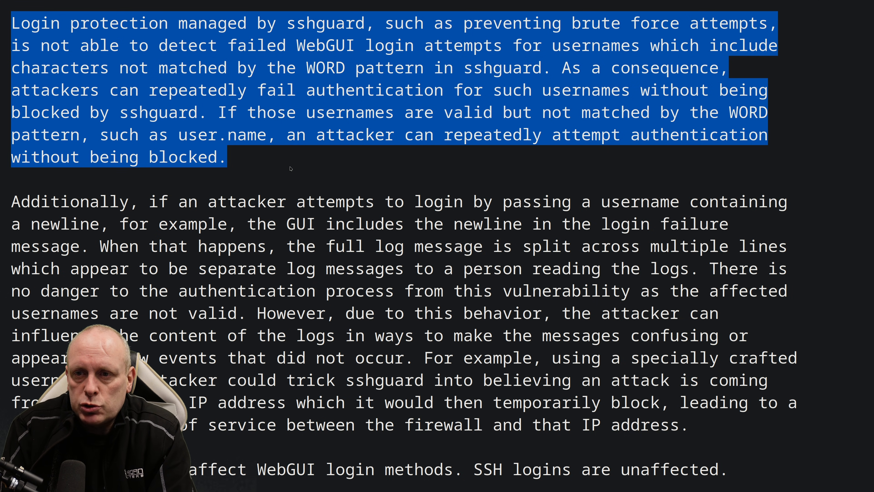
scroll("down", 3)
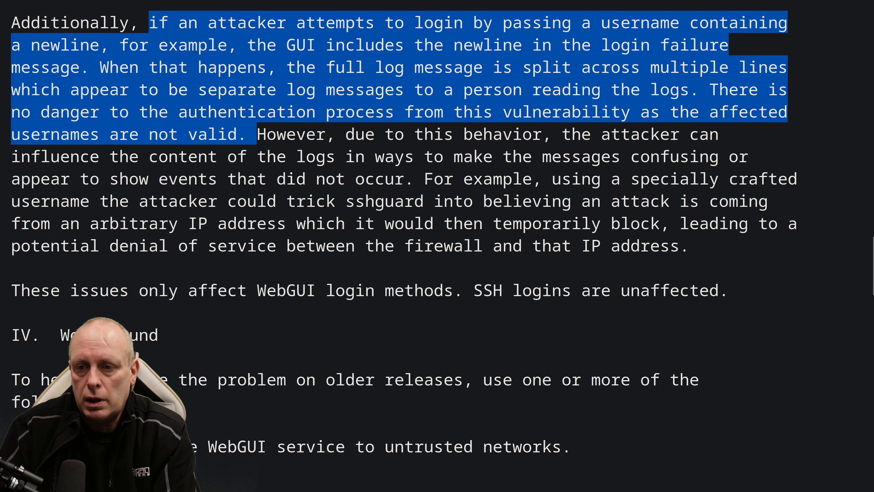
scroll("down", 3)
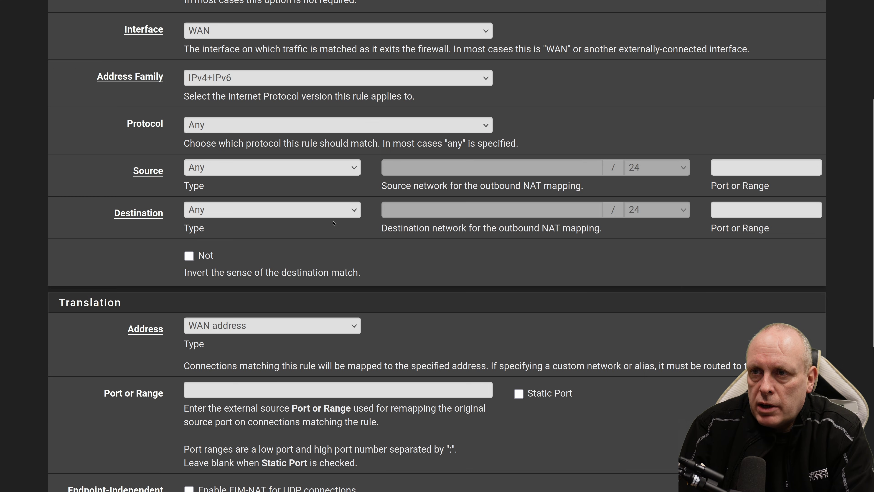
scroll("down", 3)
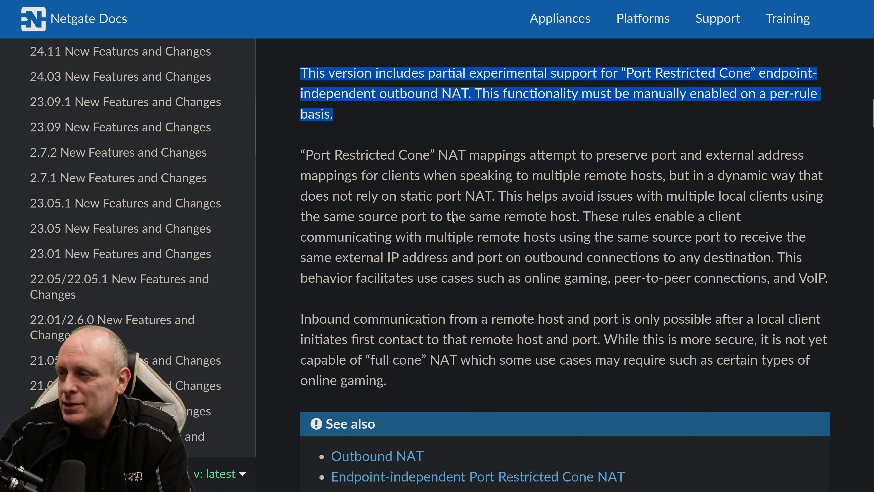
left_click_drag(476, 257, 826, 277)
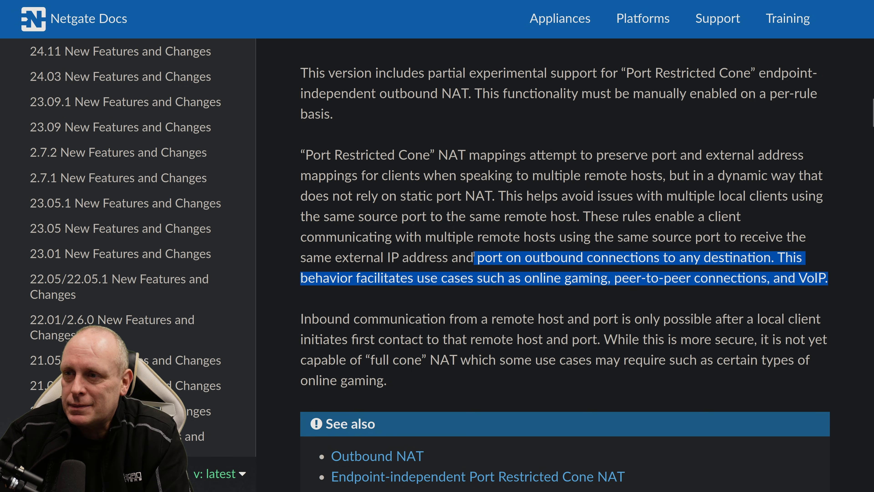
left_click_drag(479, 258, 301, 155)
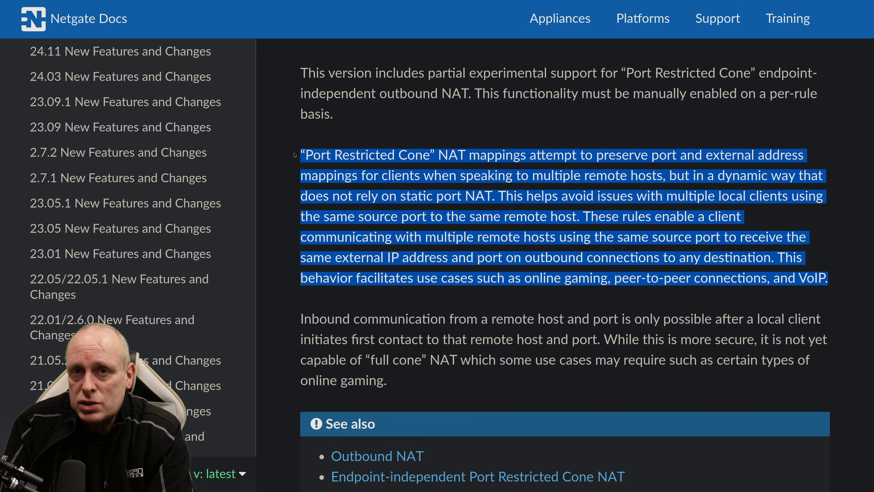
scroll("down", 3)
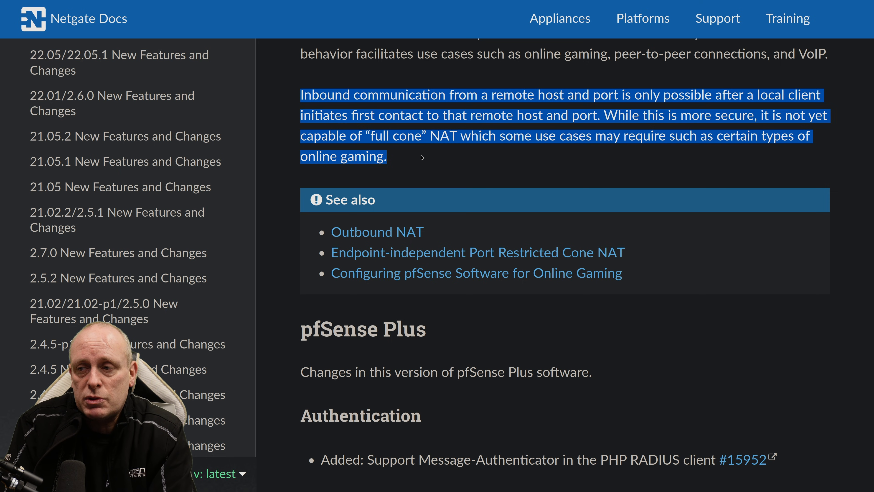
scroll("down", 3)
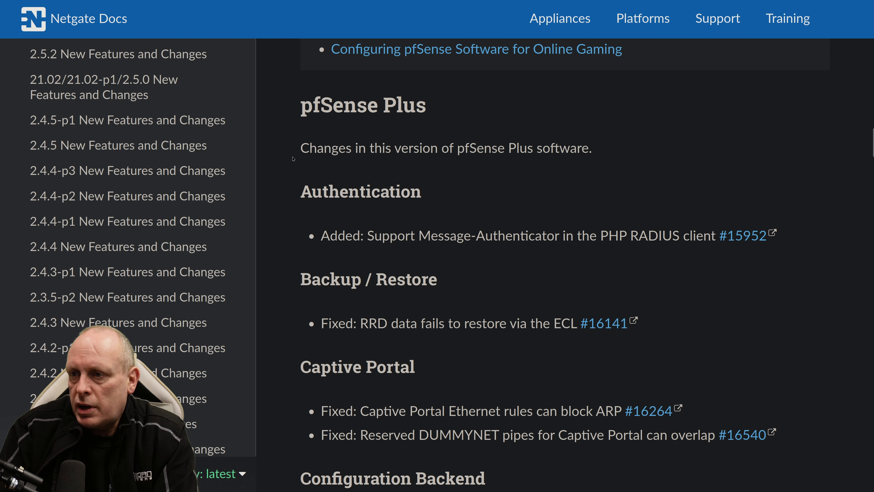
scroll("down", 3)
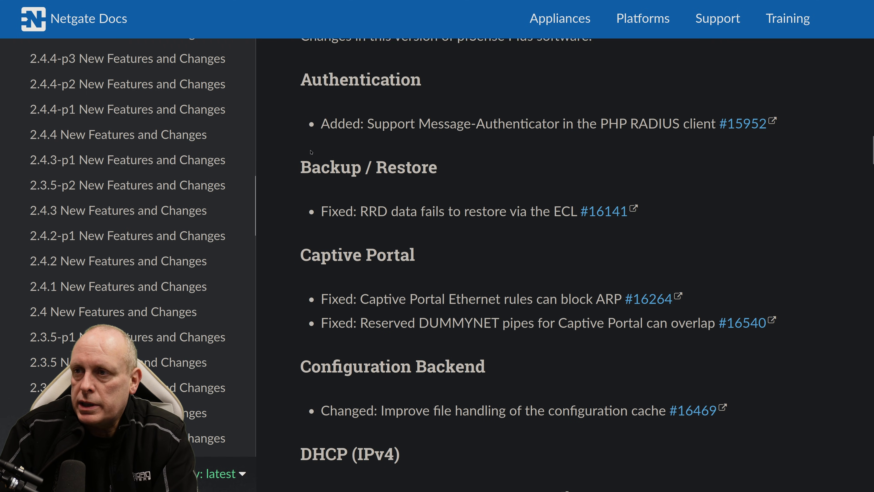
double_click(360, 79)
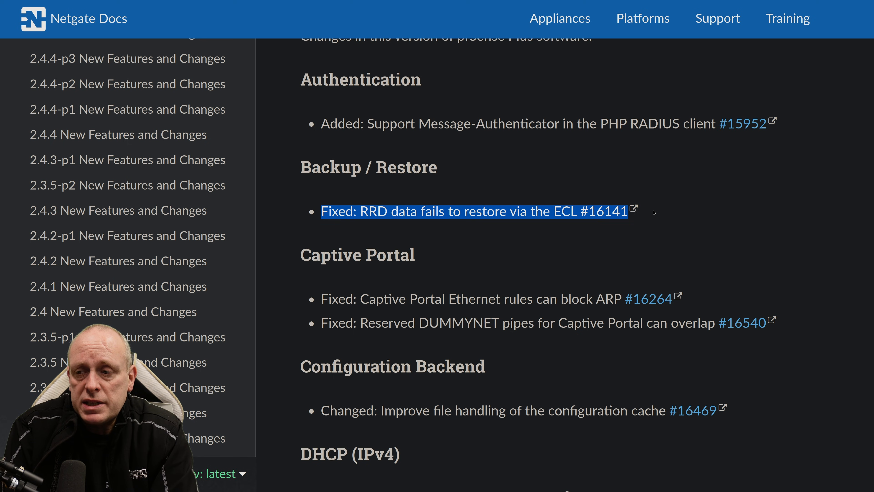
scroll("down", 3)
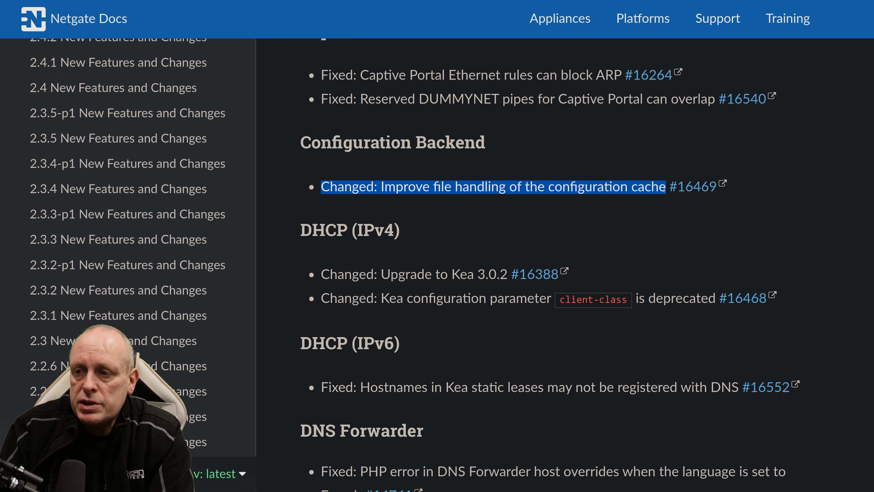
scroll("down", 3)
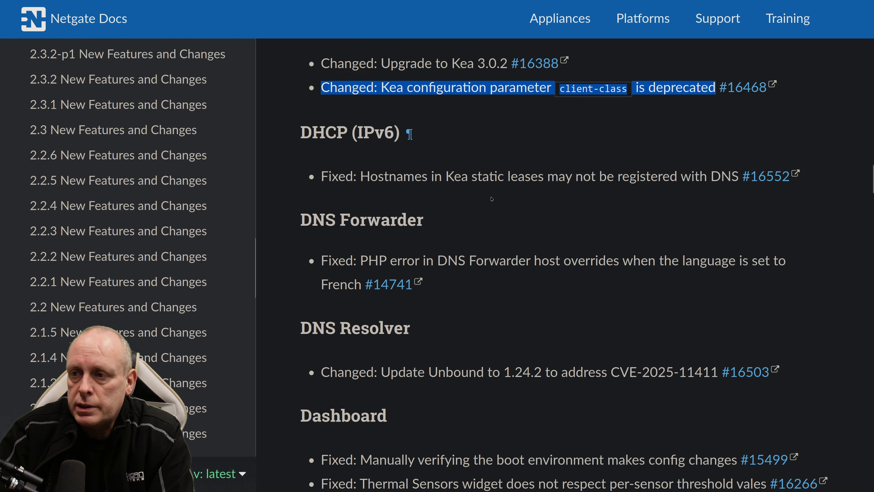
scroll("down", 3)
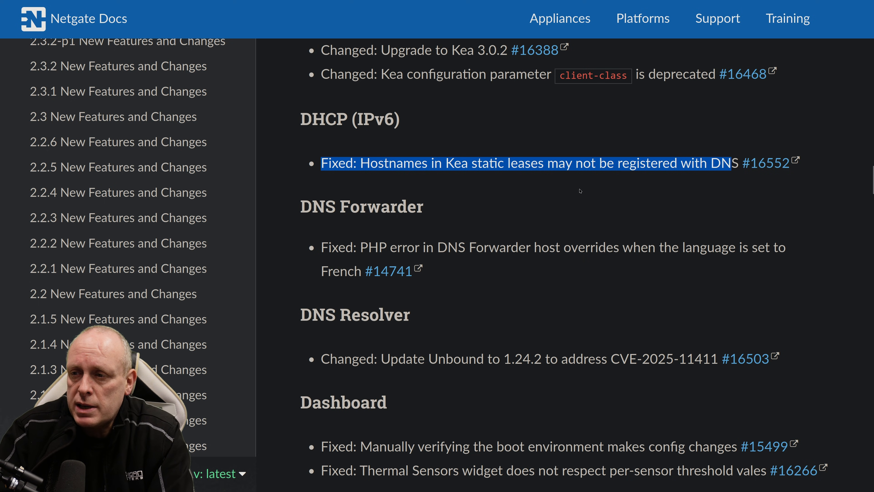
scroll("down", 3)
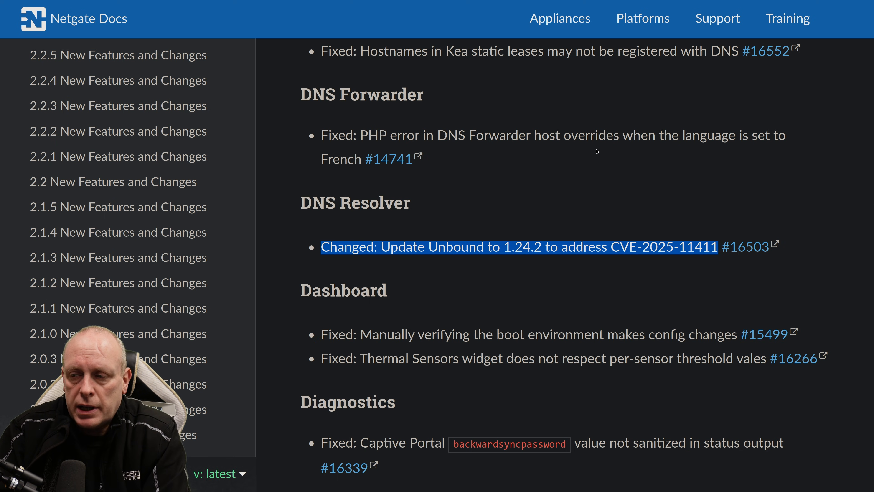
mouse_move(520, 159)
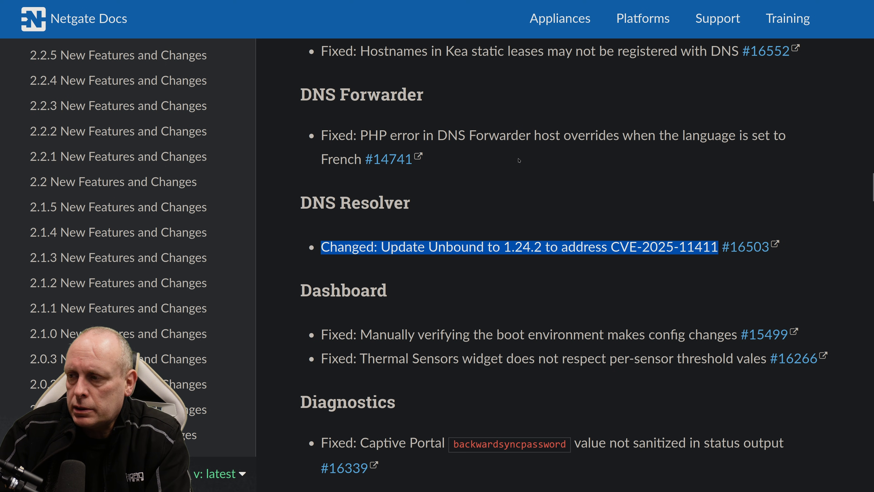
scroll("down", 3)
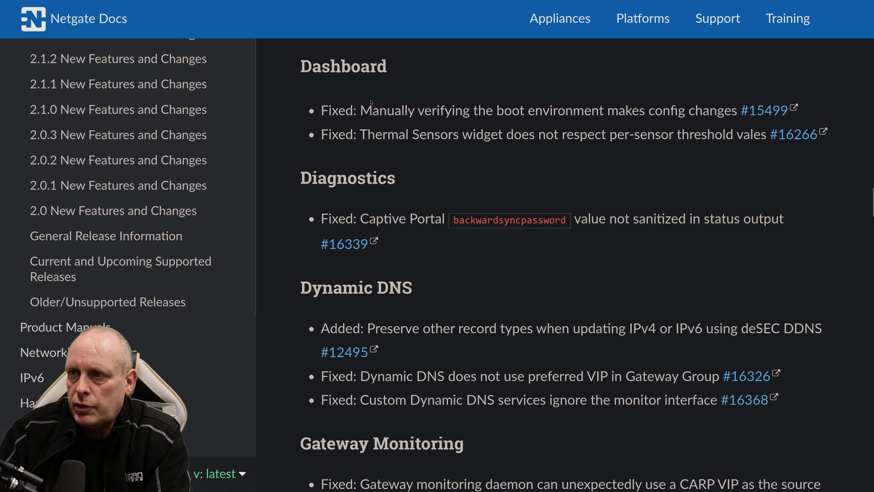
left_click_drag(322, 109, 729, 110)
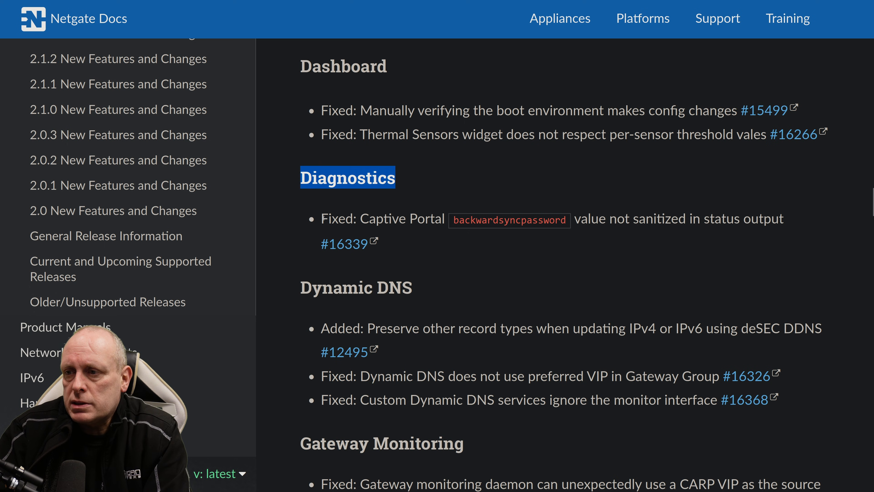
left_click_drag(321, 219, 785, 218)
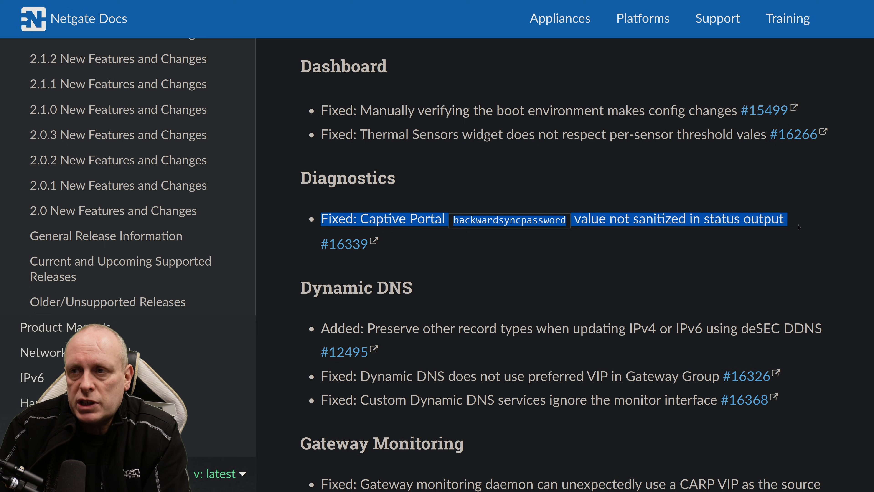
scroll("down", 3)
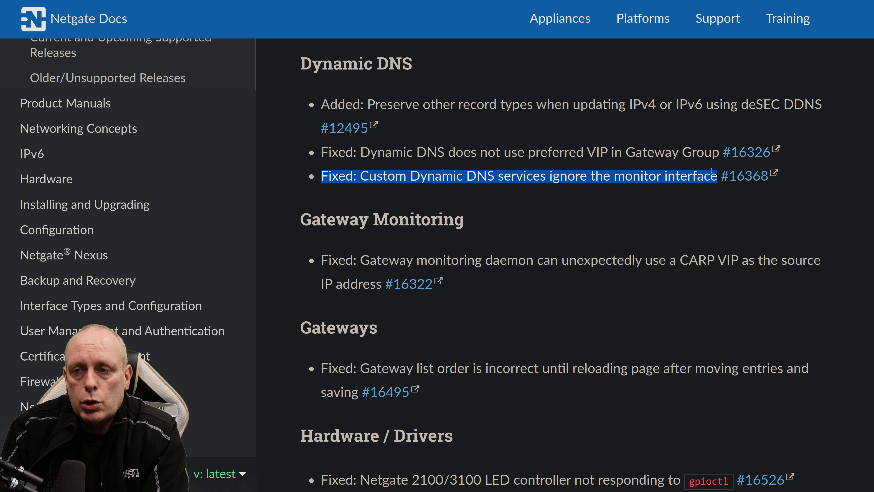
scroll("down", 3)
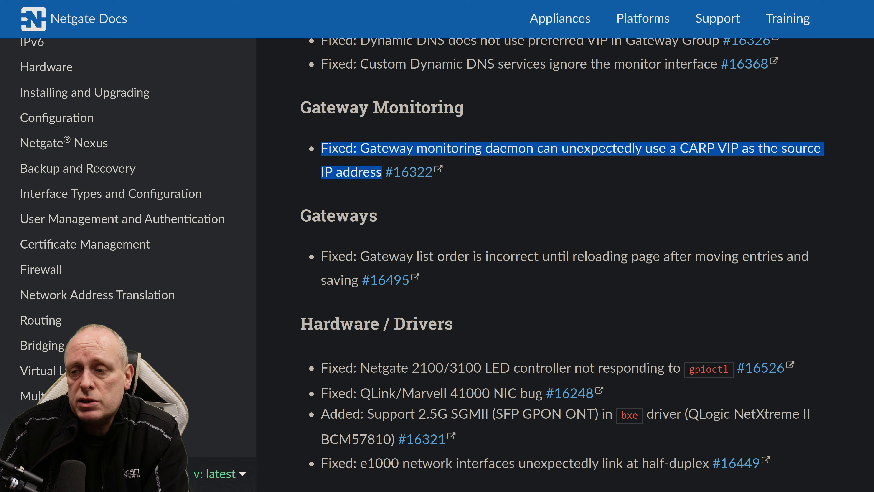
scroll("down", 3)
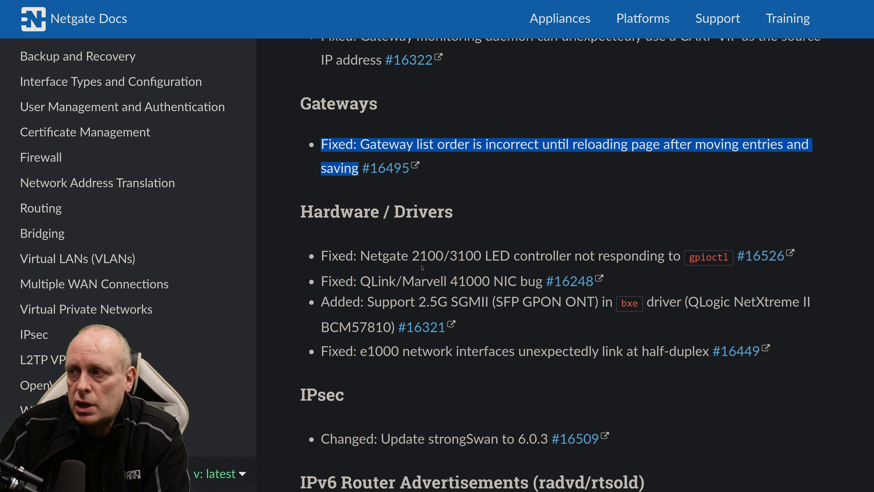
- Read through the Interfaces, Logging, OpenVPN, Operating System and PHP Interpreter change entries
scroll("down", 3)
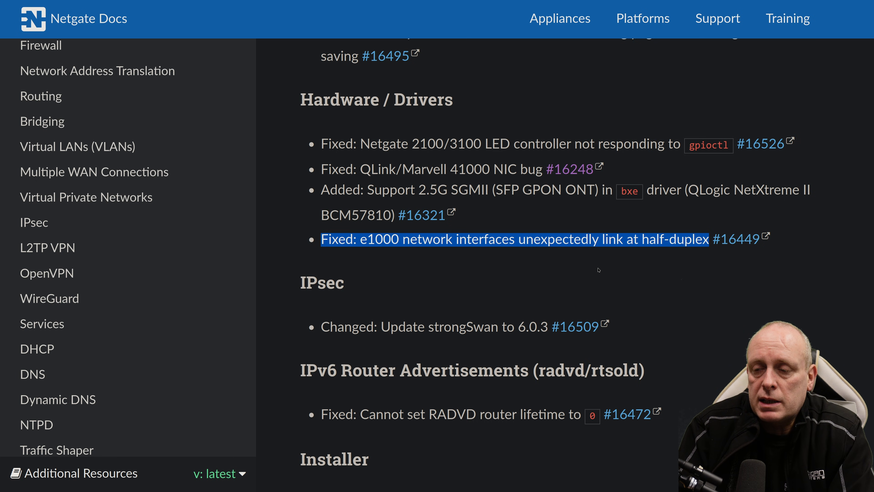
scroll("down", 3)
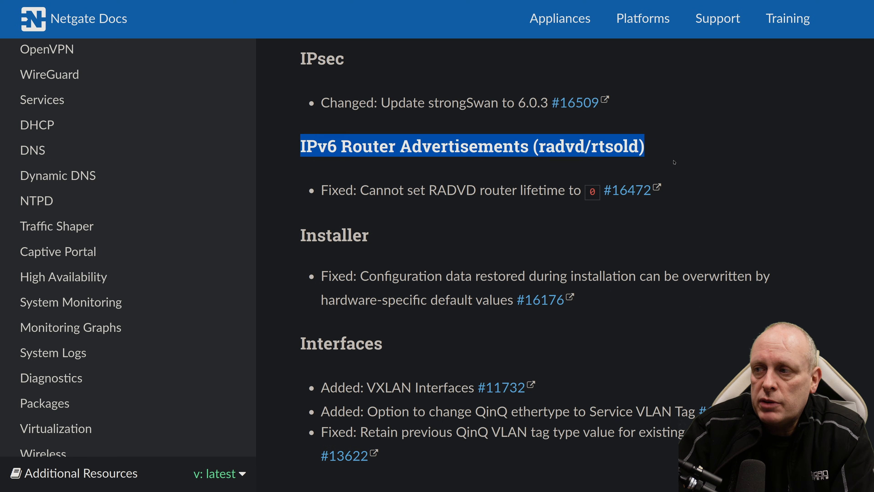
scroll("down", 3)
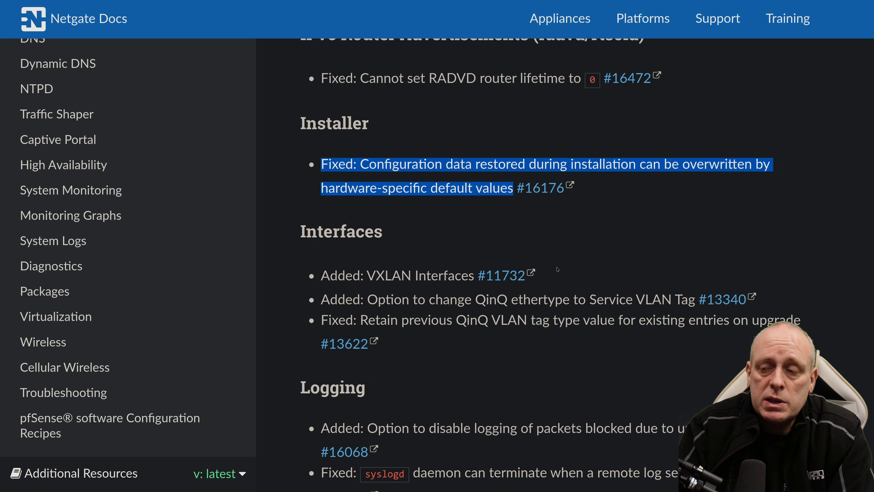
scroll("down", 3)
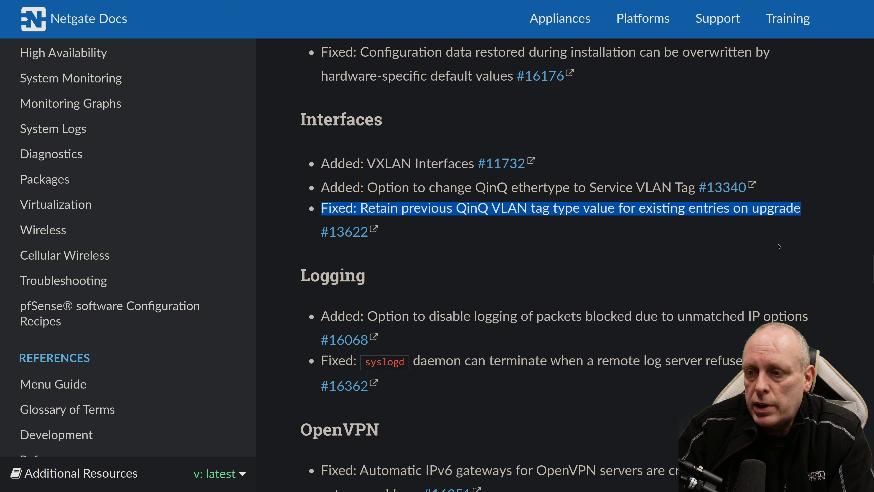
scroll("down", 3)
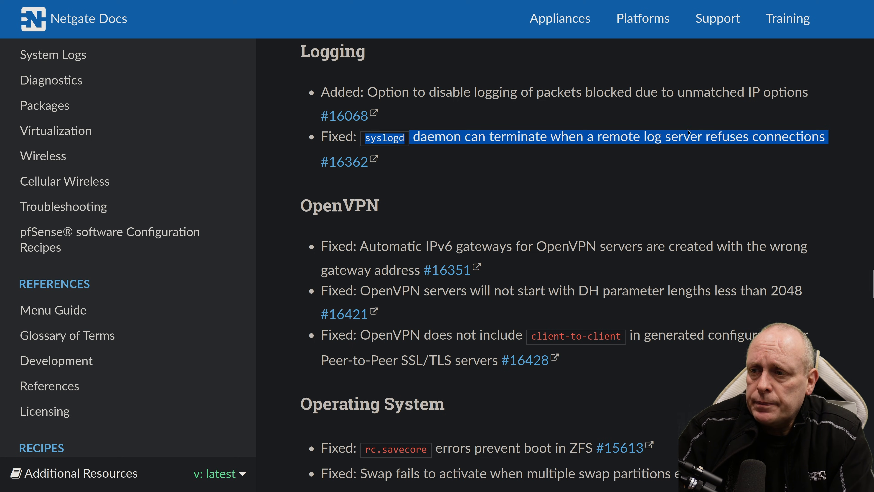
scroll("down", 3)
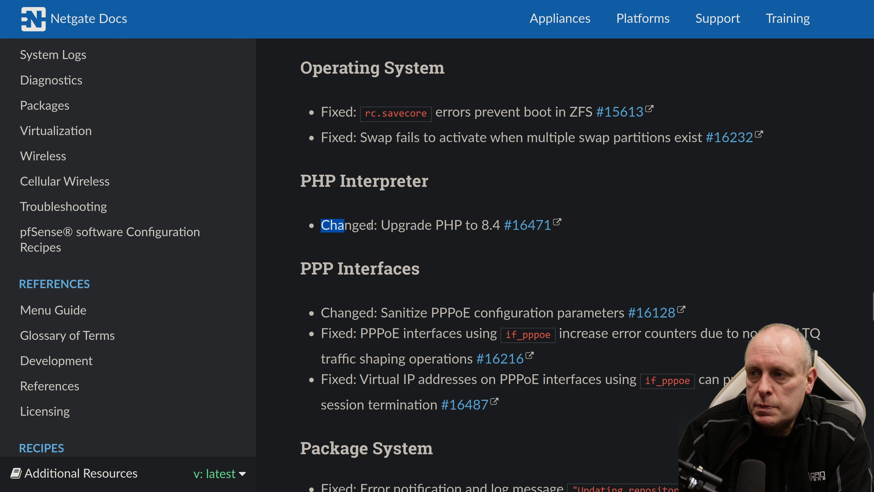
- Highlight the PPPoE parameter sanitising change and the virtual IP on PPPoE fix, then continue into Package System
scroll("down", 3)
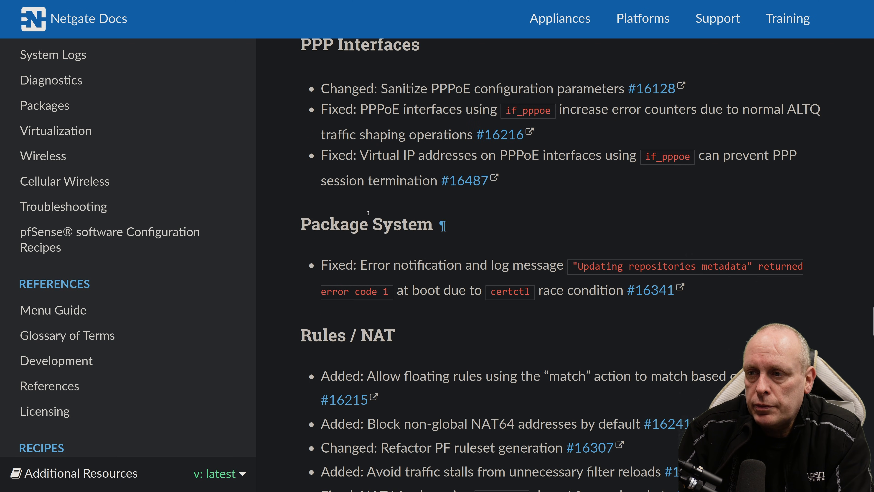
double_click(500, 89)
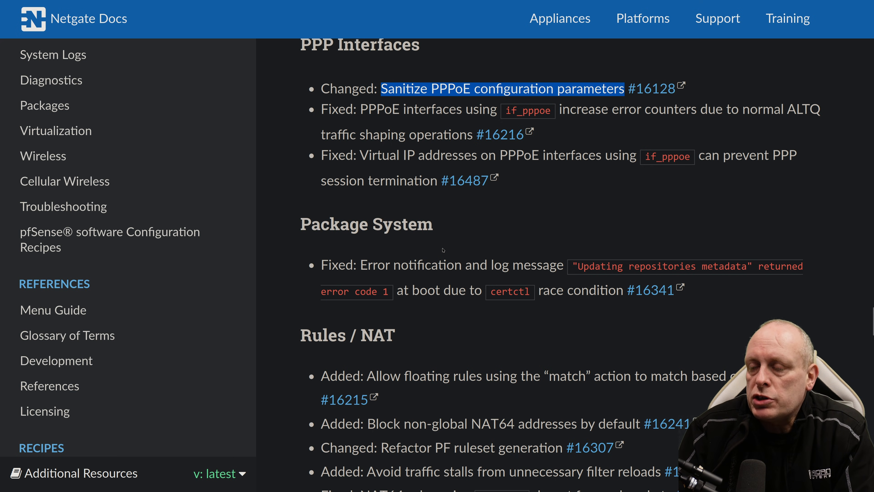
left_click_drag(360, 110, 481, 135)
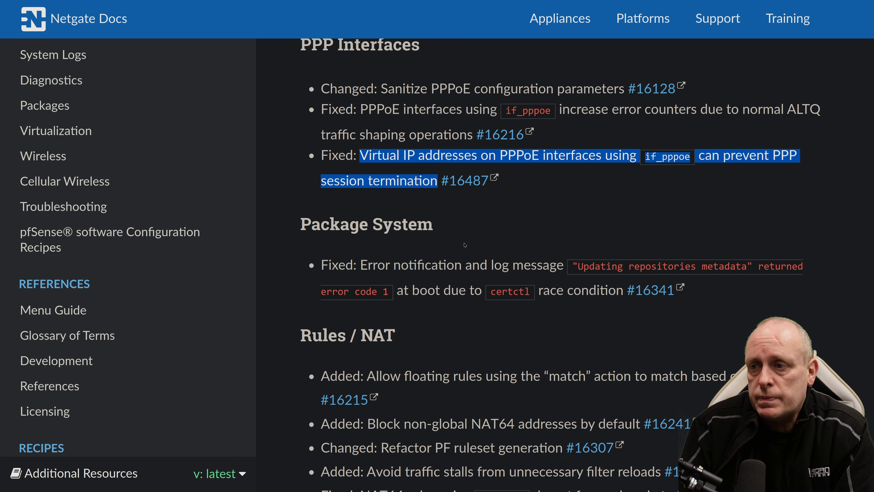
scroll("down", 3)
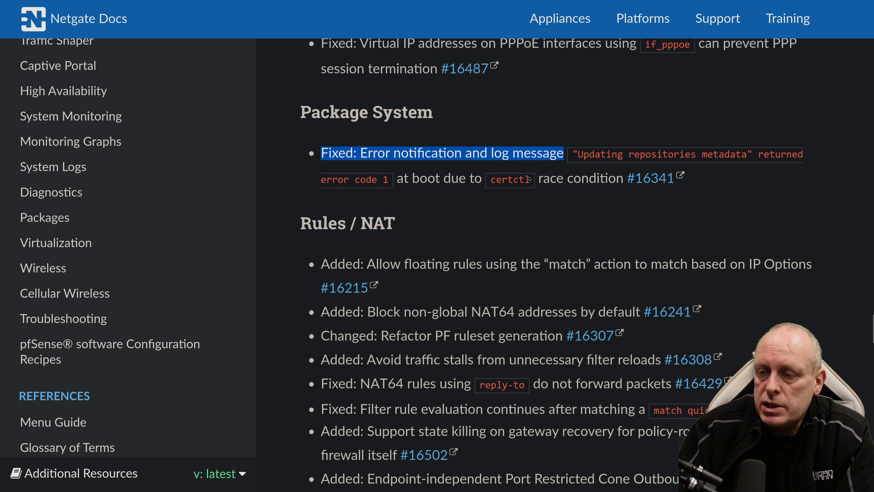
scroll("down", 3)
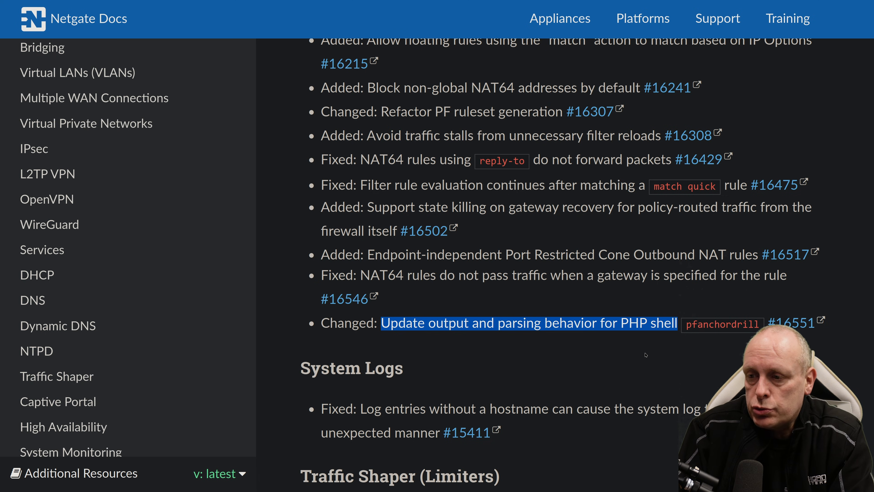
- Scroll past the Rules / NAT change list toward the System Logs entries
scroll("down", 3)
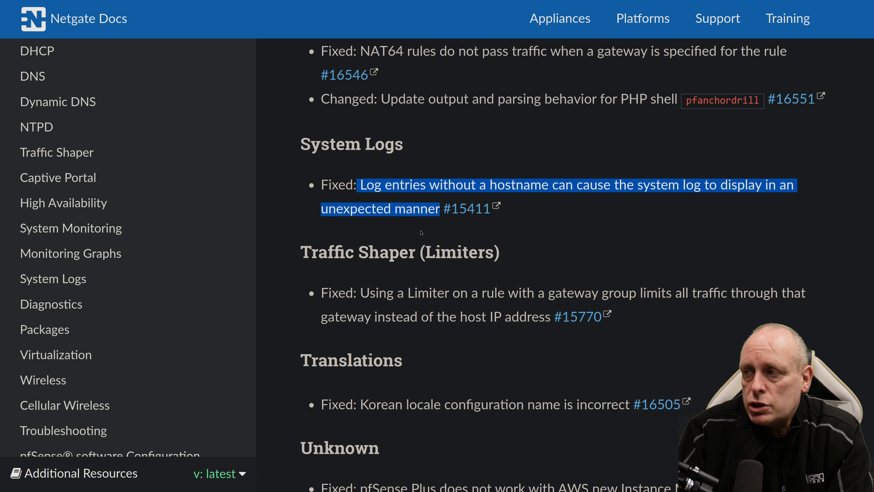
- Scroll through the System Logs, Traffic Shaper, Translations, Unknown and Upgrade fixes to User Manager / Privileges
scroll("down", 3)
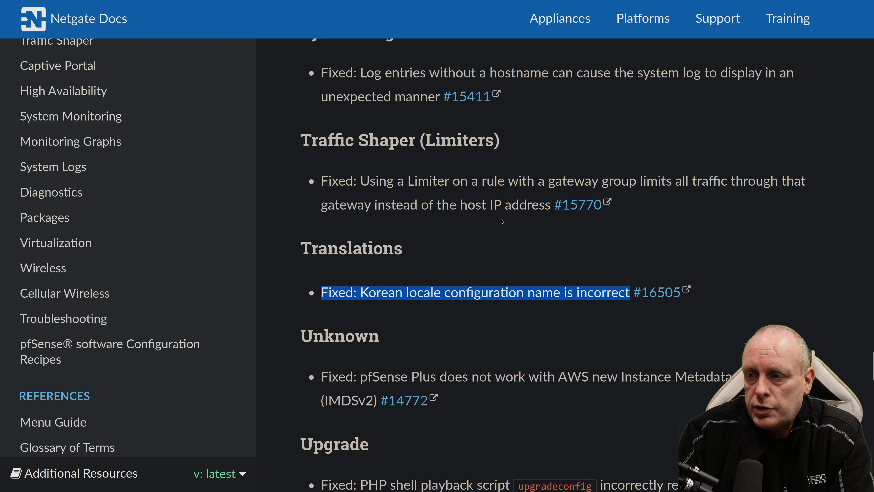
mouse_move(462, 216)
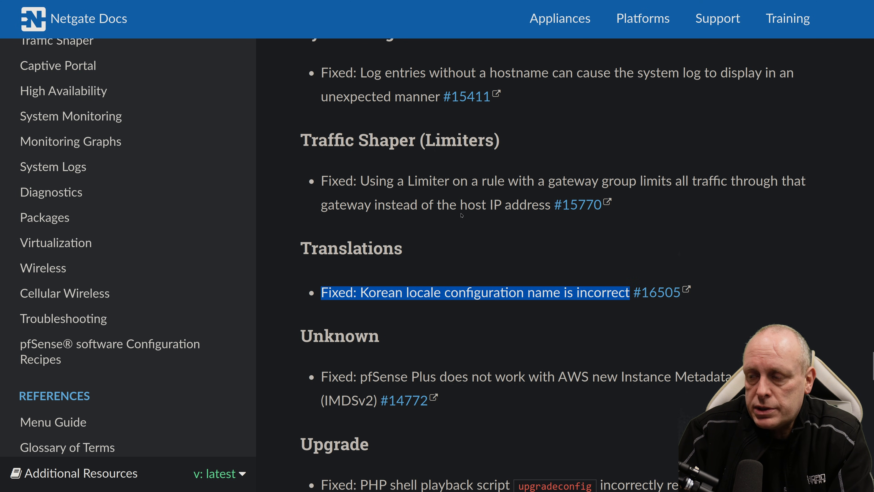
scroll("down", 3)
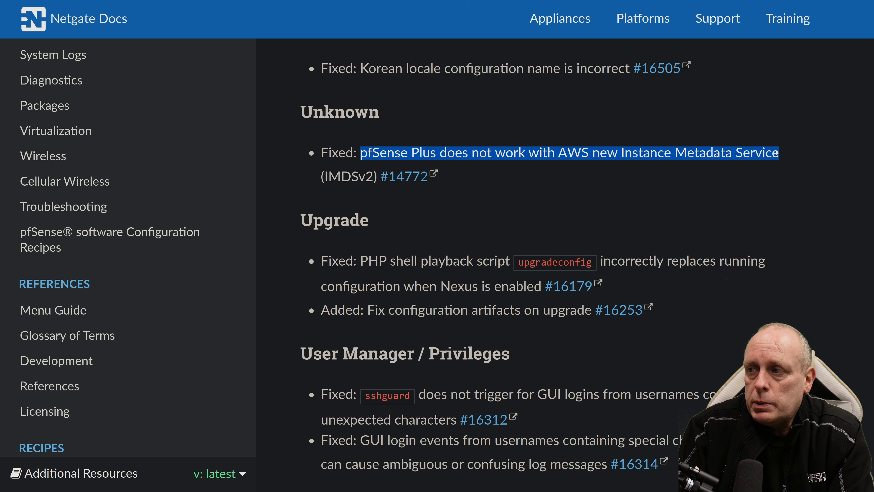
mouse_move(758, 141)
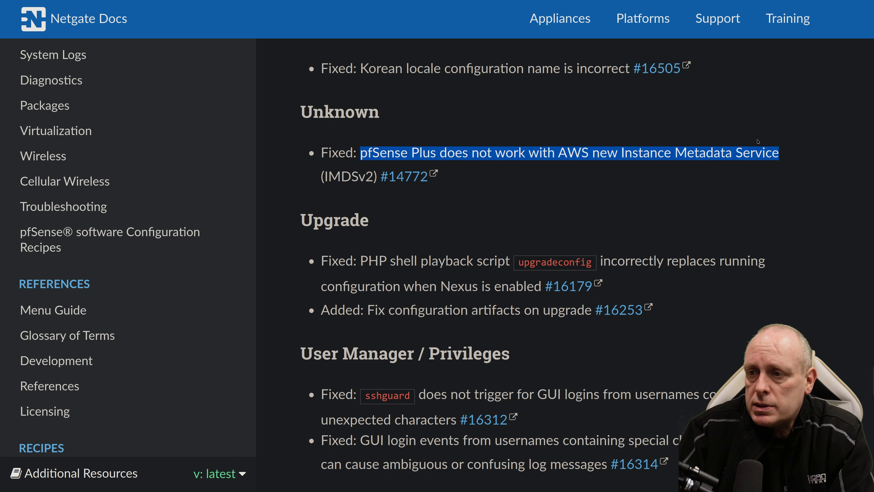
scroll("down", 3)
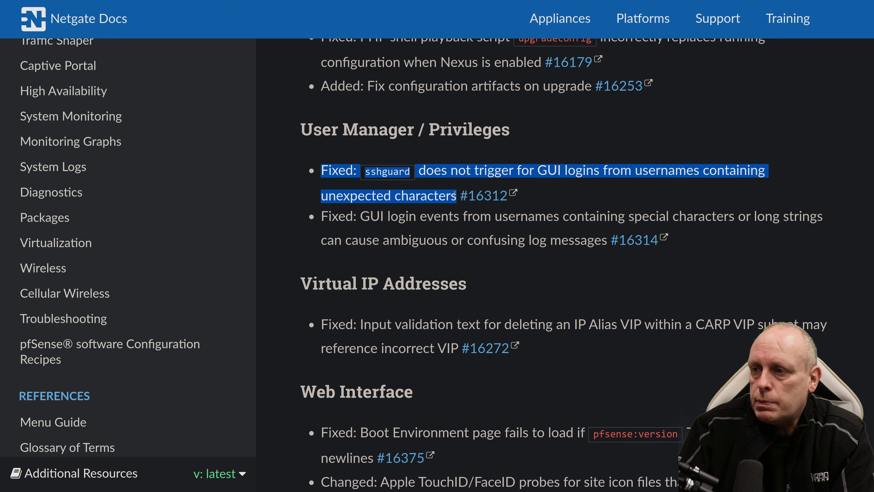
- Highlight a final release-note passage before moving to the pfSense System Update page
left_click_drag(323, 216, 499, 240)
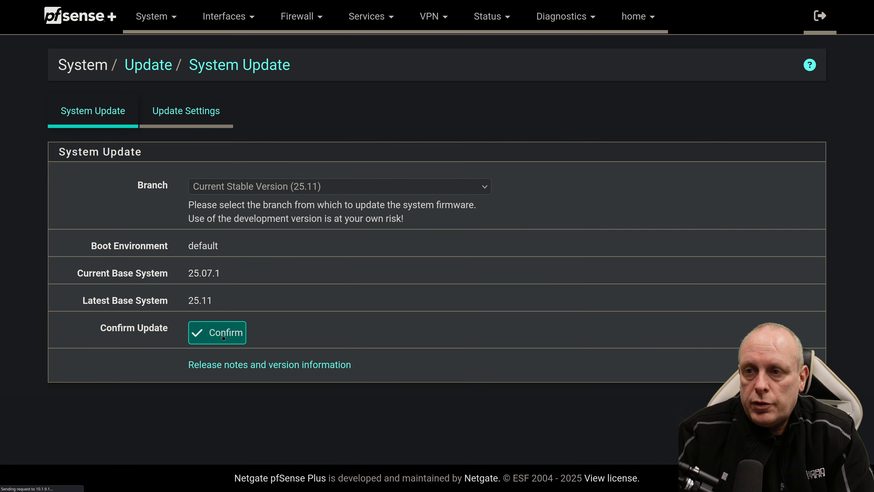
- Confirm the system update from 25.07.1 to 25.11 and let the firewall upgrade and reboot
left_click(217, 333)
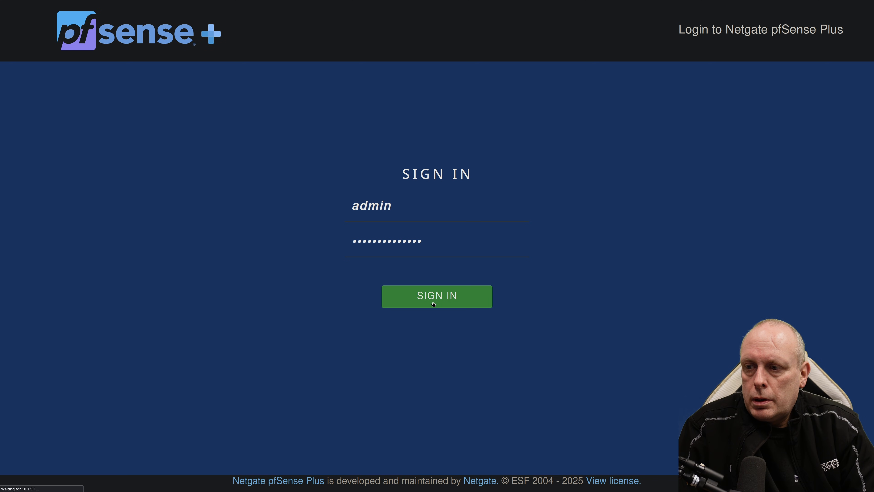
- Sign in as admin to the upgraded firewall, whose dashboard reports 25.11-RELEASE
left_click(437, 295)
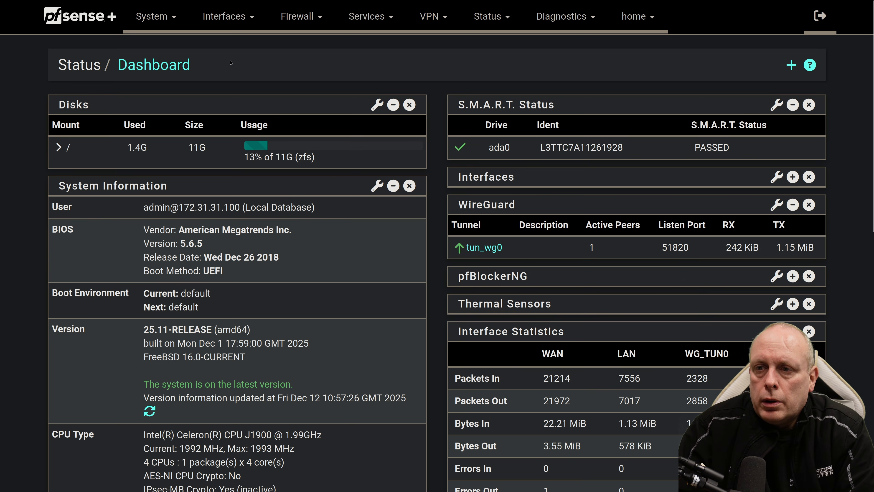
left_click(152, 17)
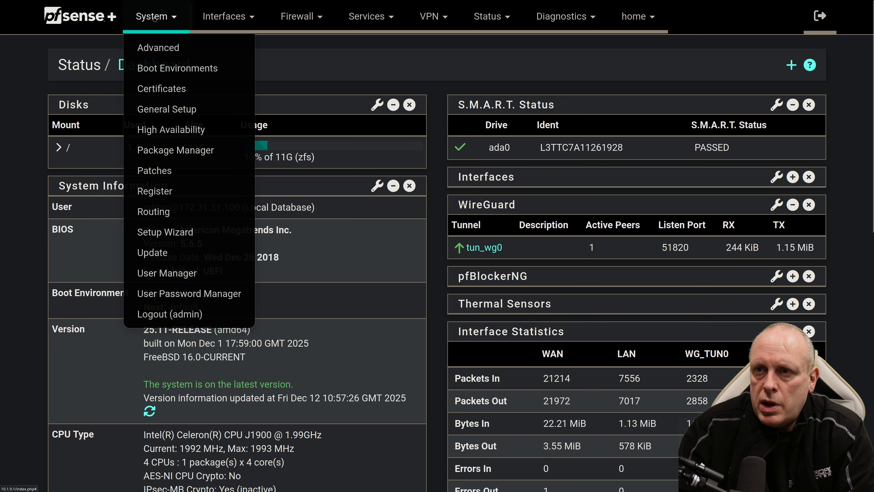
left_click(159, 47)
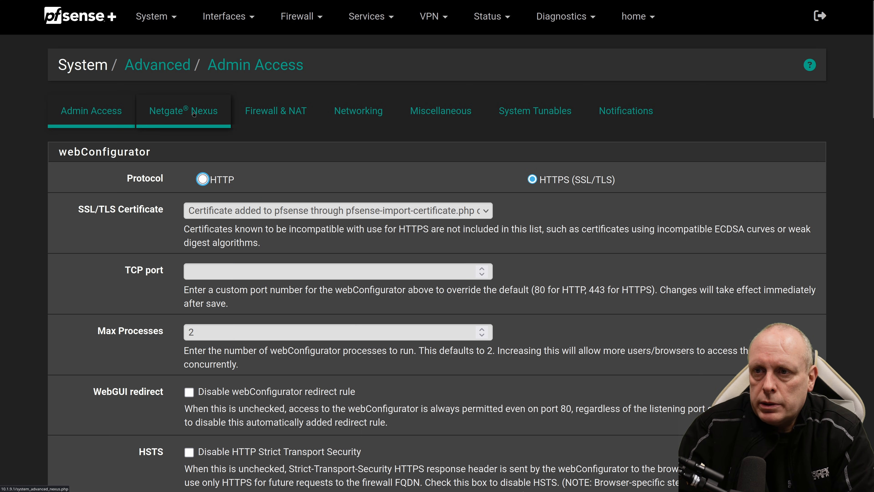
left_click(183, 110)
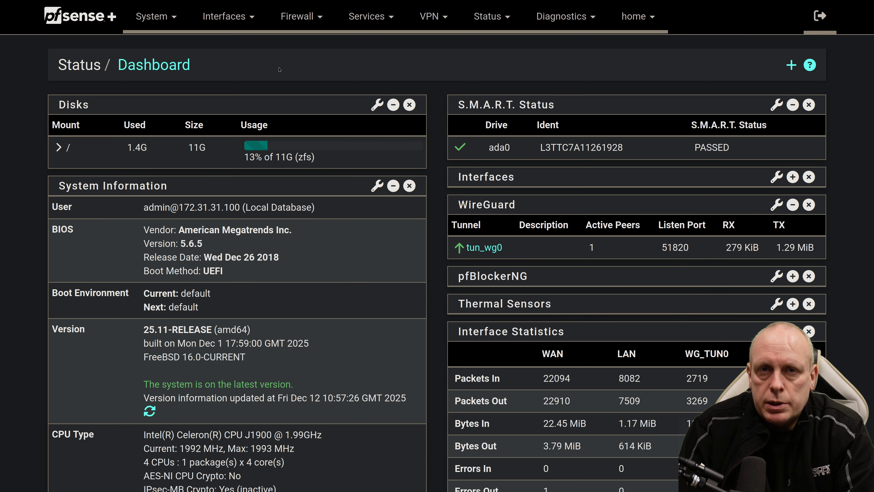
left_click(152, 16)
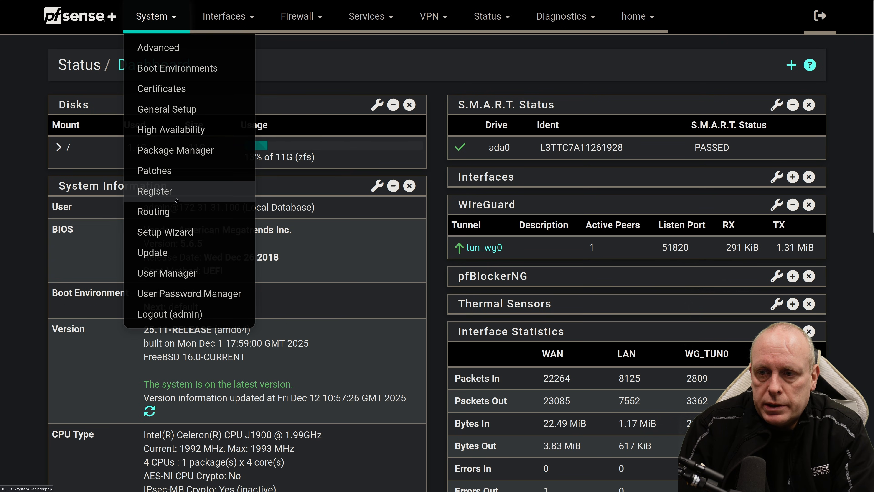
- Review the installed packages list in the Package Manager after the upgrade
left_click(176, 149)
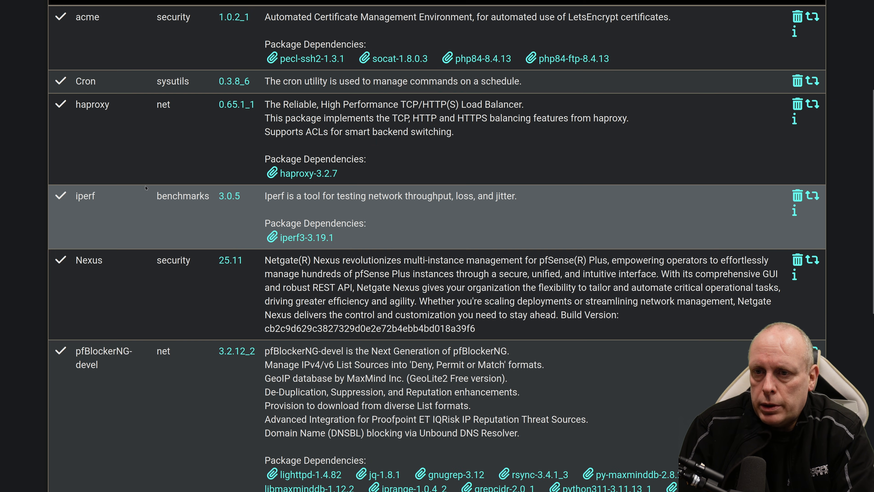
scroll("down", 3)
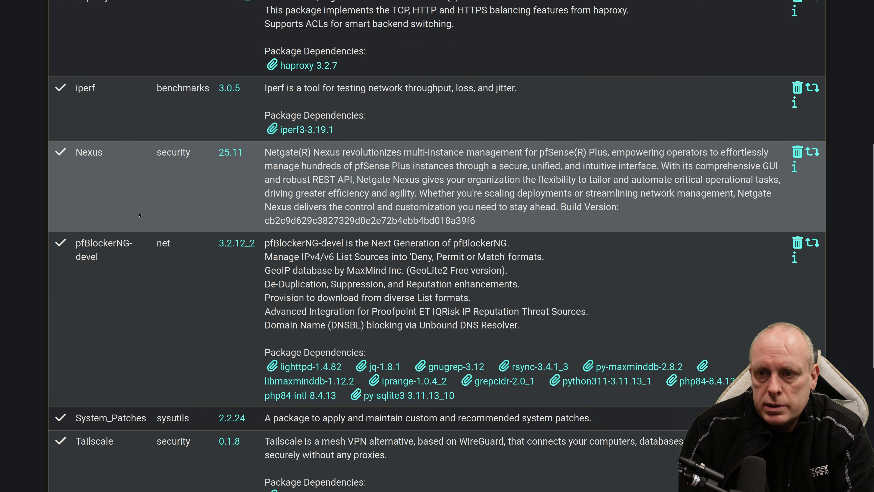
scroll("down", 3)
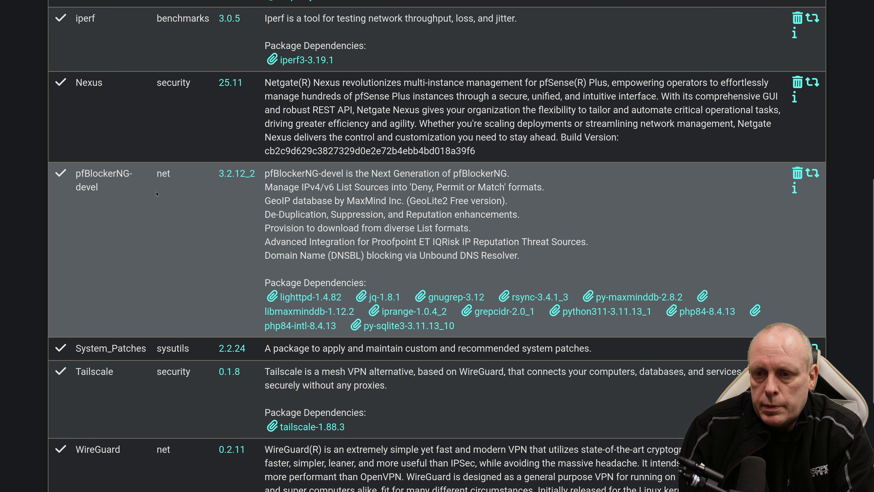
scroll("down", 3)
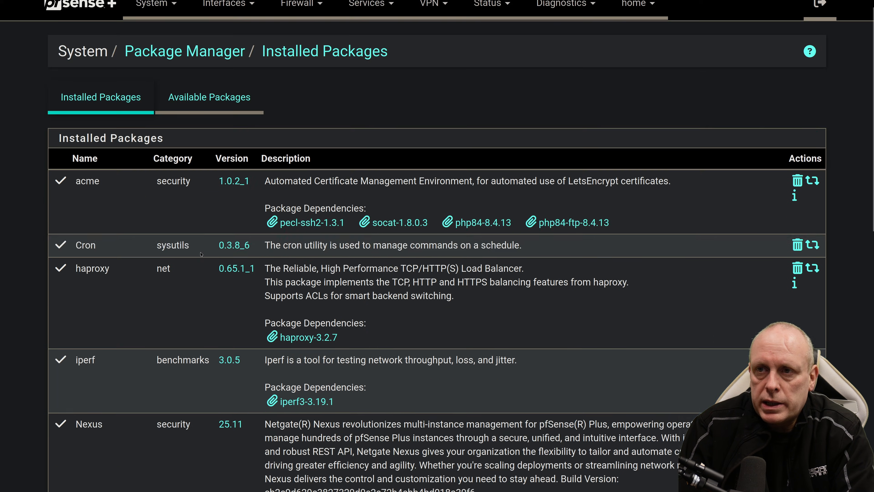
- Check the System Patches page, which lists no recommended patches for 25.11
left_click(152, 15)
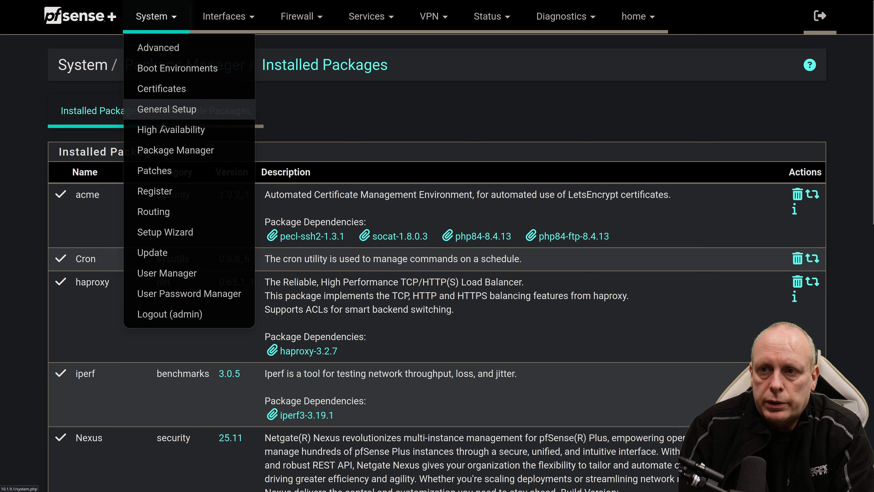
left_click(154, 171)
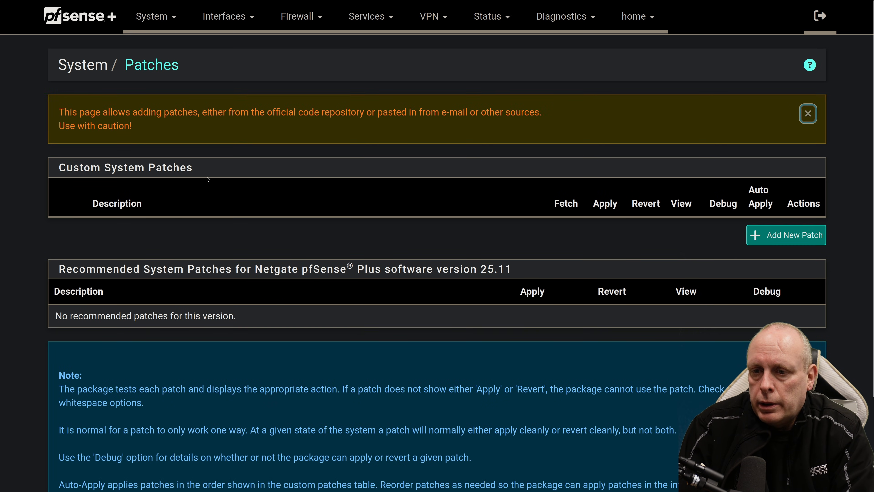
scroll("down", 3)
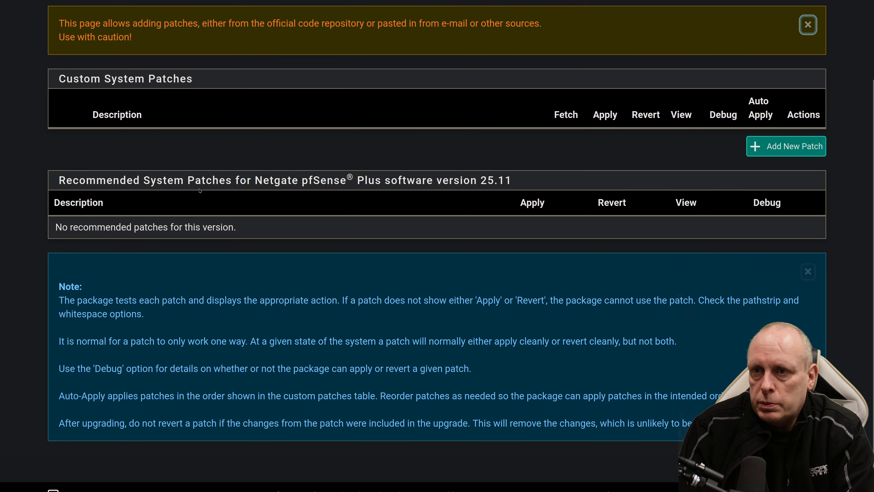